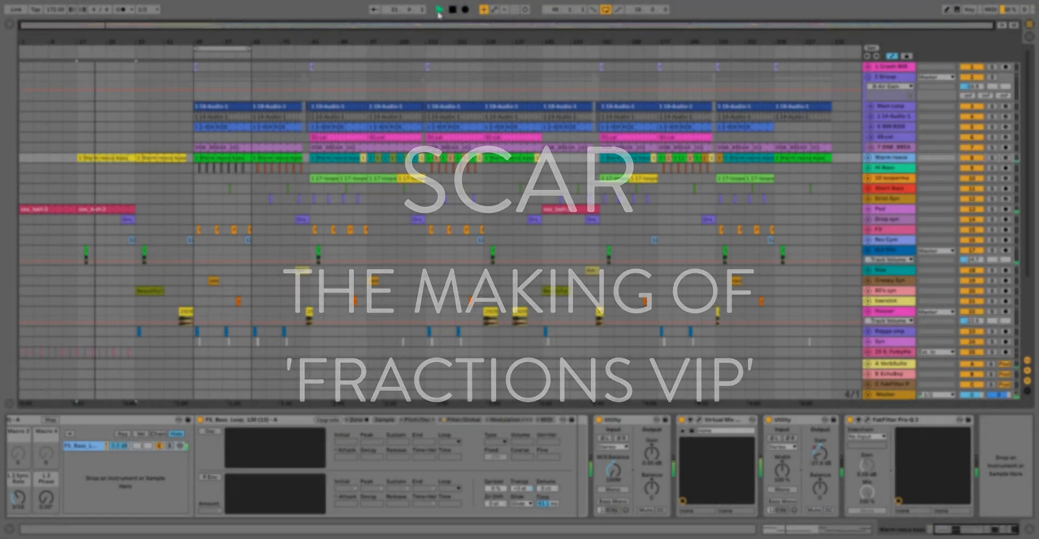
Step: Deactivate the breakbeat, 909 RIDE and 1 14-Audio-1 tracks, leaving only Main Loop active
{"action": "left_click", "coordinate": [436, 9]}
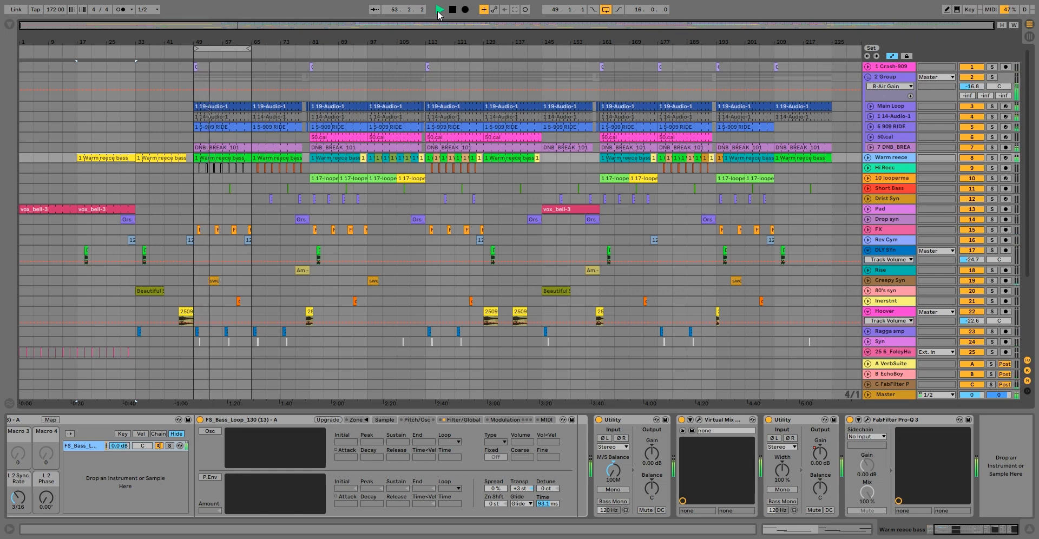
{"action": "left_click", "coordinate": [439, 9]}
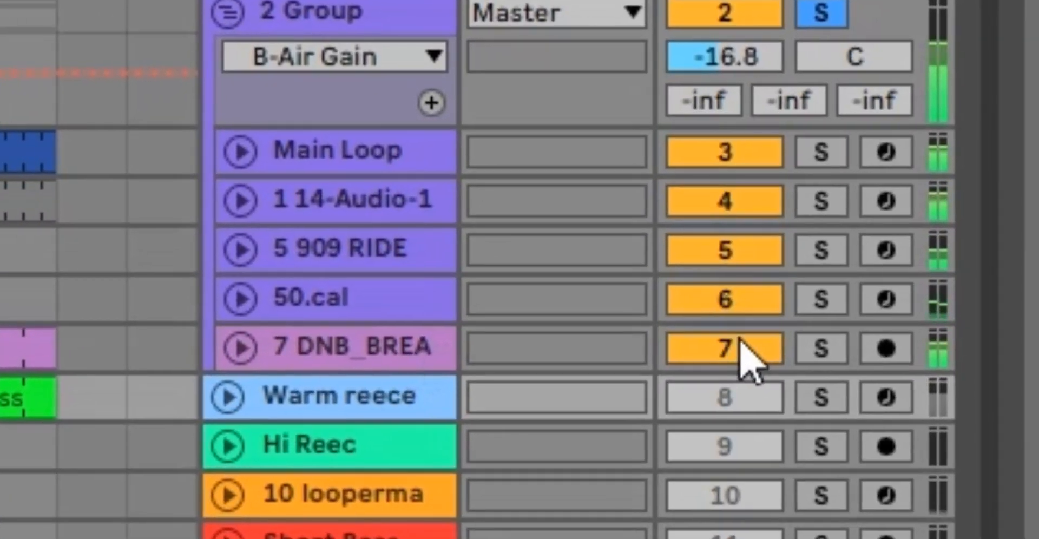
{"action": "left_click", "coordinate": [722, 347]}
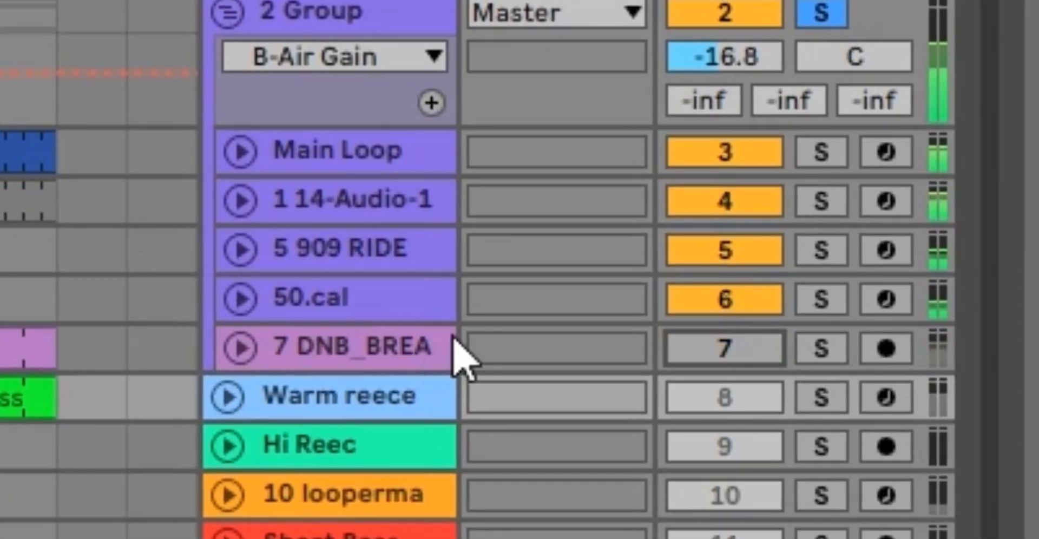
{"action": "mouse_move", "coordinate": [499, 298]}
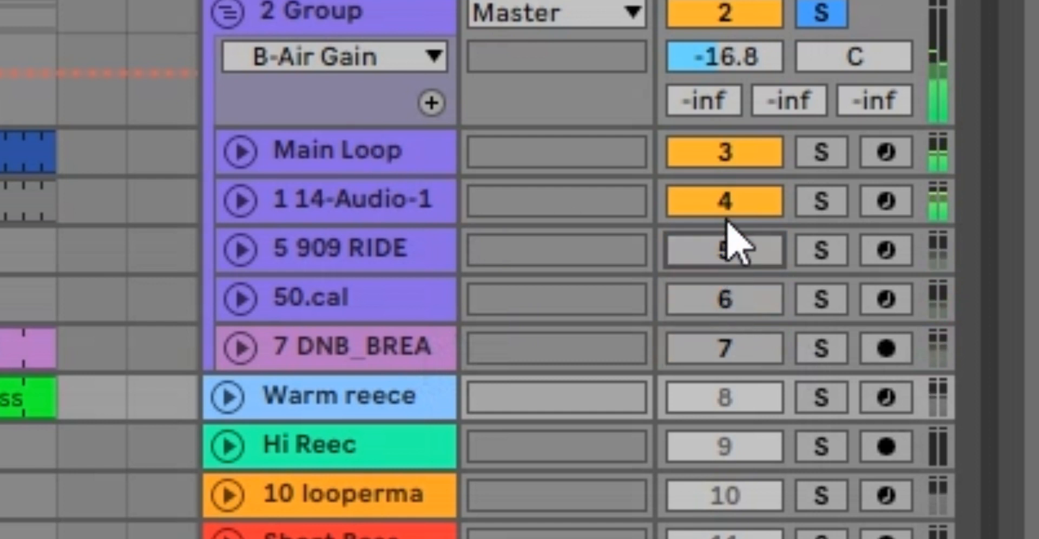
{"action": "left_click", "coordinate": [334, 150]}
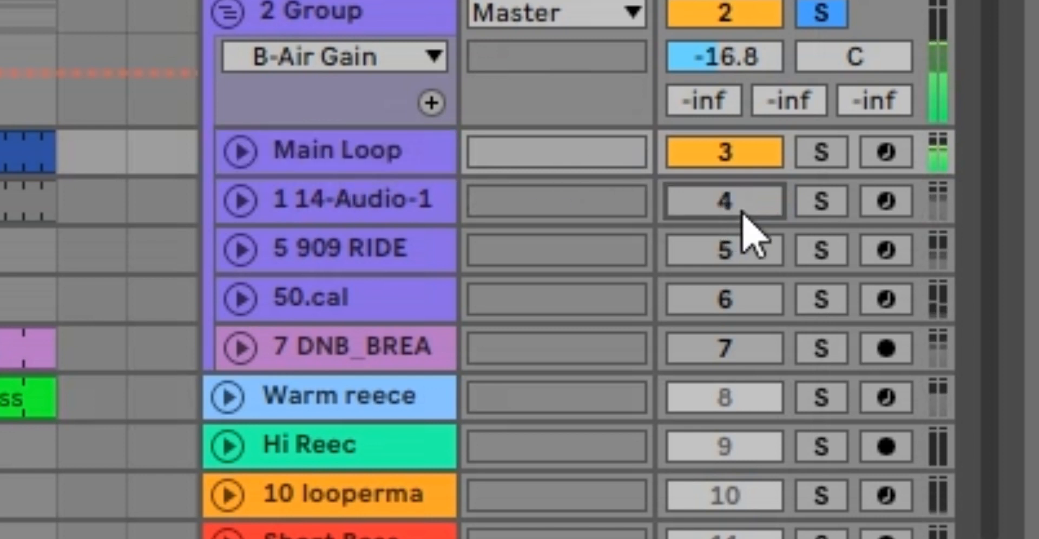
{"action": "left_click", "coordinate": [722, 201]}
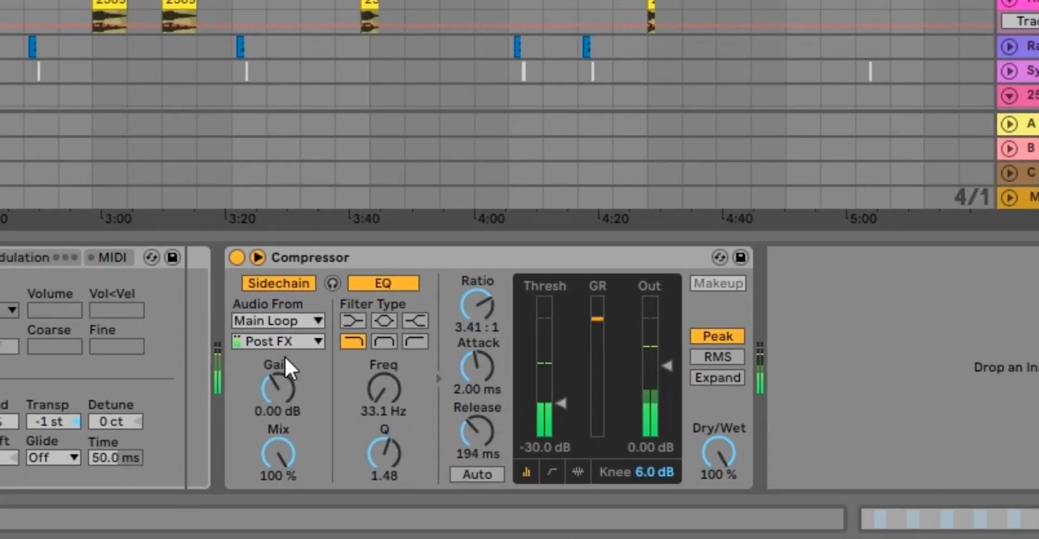
{"action": "mouse_move", "coordinate": [358, 364]}
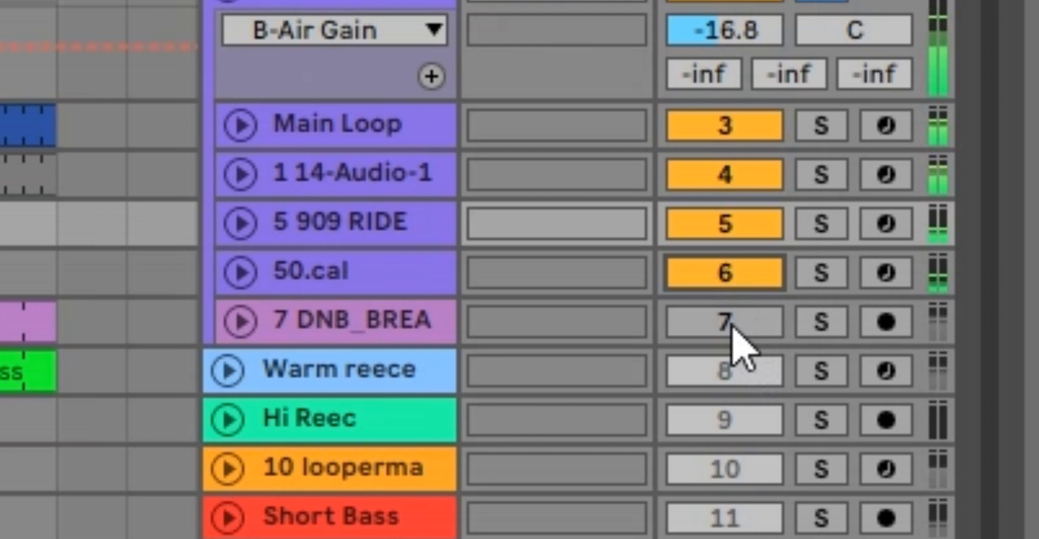
Step: Reactivate the breakbeat track in the drum group
{"action": "left_click", "coordinate": [723, 321]}
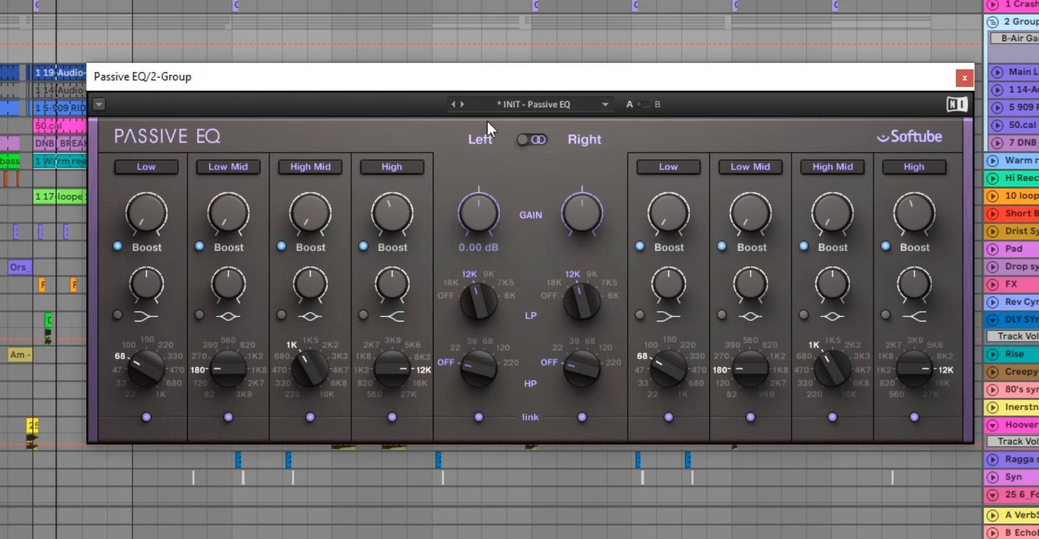
{"action": "mouse_move", "coordinate": [428, 335]}
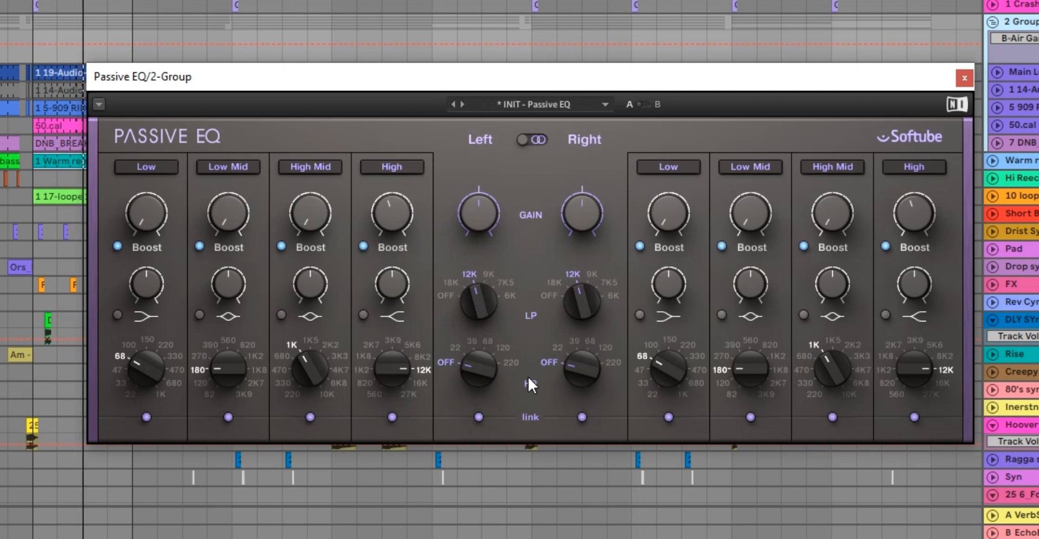
{"action": "mouse_move", "coordinate": [484, 305]}
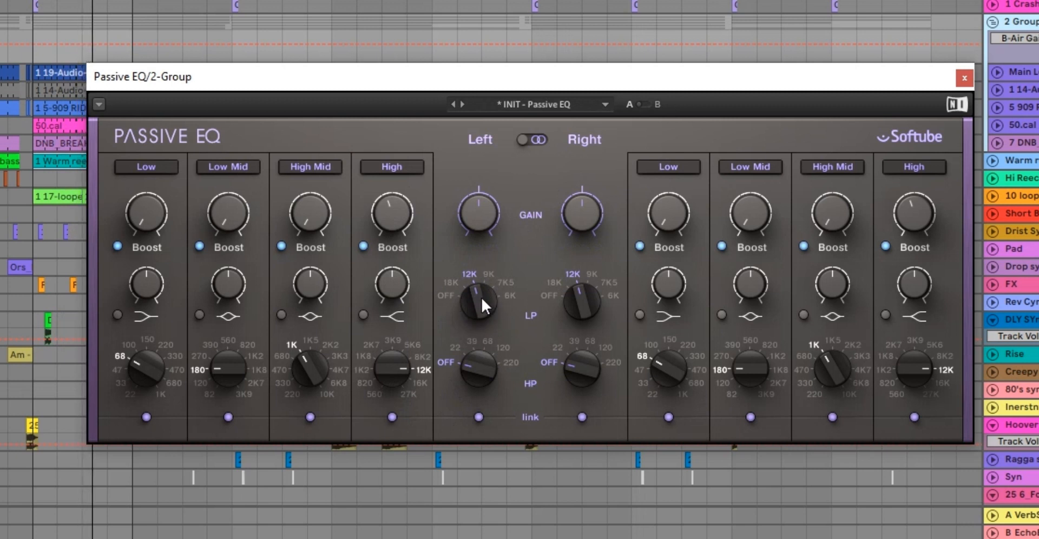
{"action": "mouse_move", "coordinate": [417, 368]}
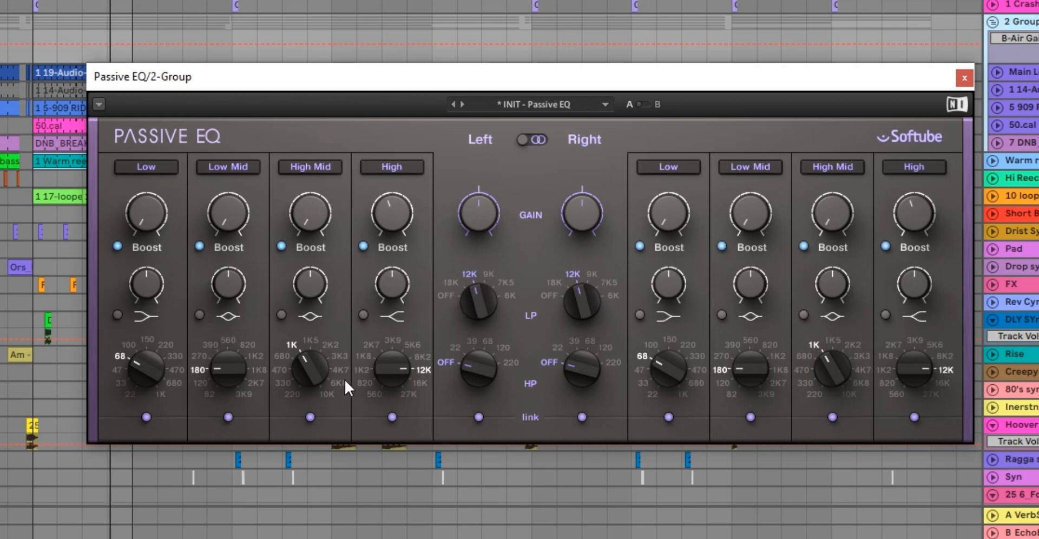
{"action": "mouse_move", "coordinate": [393, 373]}
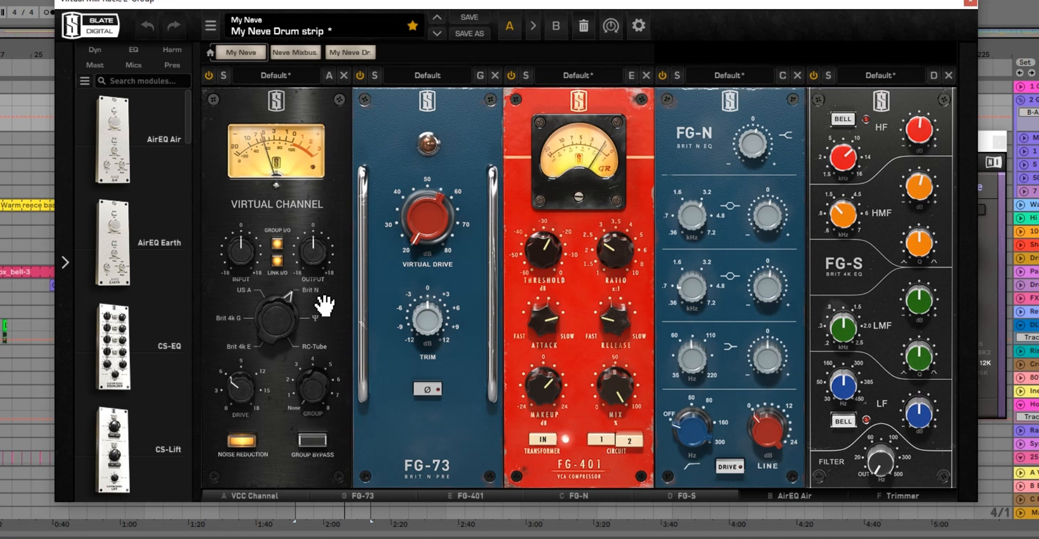
{"action": "mouse_move", "coordinate": [423, 329]}
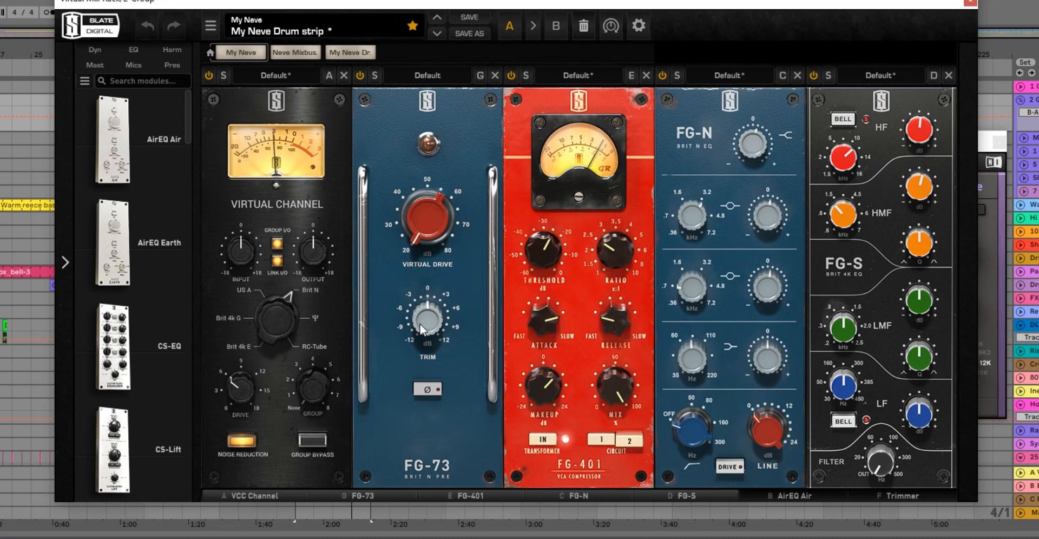
{"action": "mouse_move", "coordinate": [470, 313]}
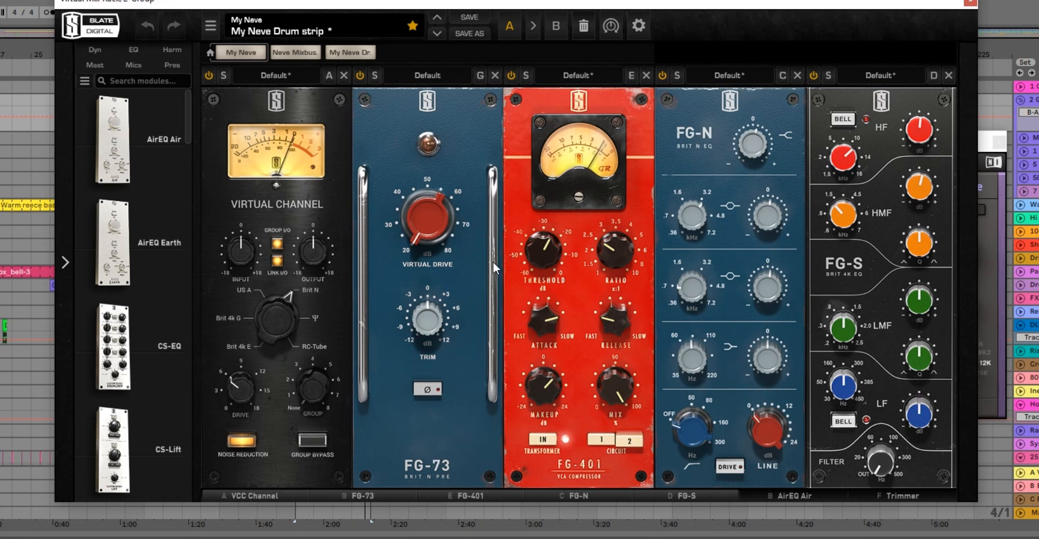
{"action": "mouse_move", "coordinate": [597, 418]}
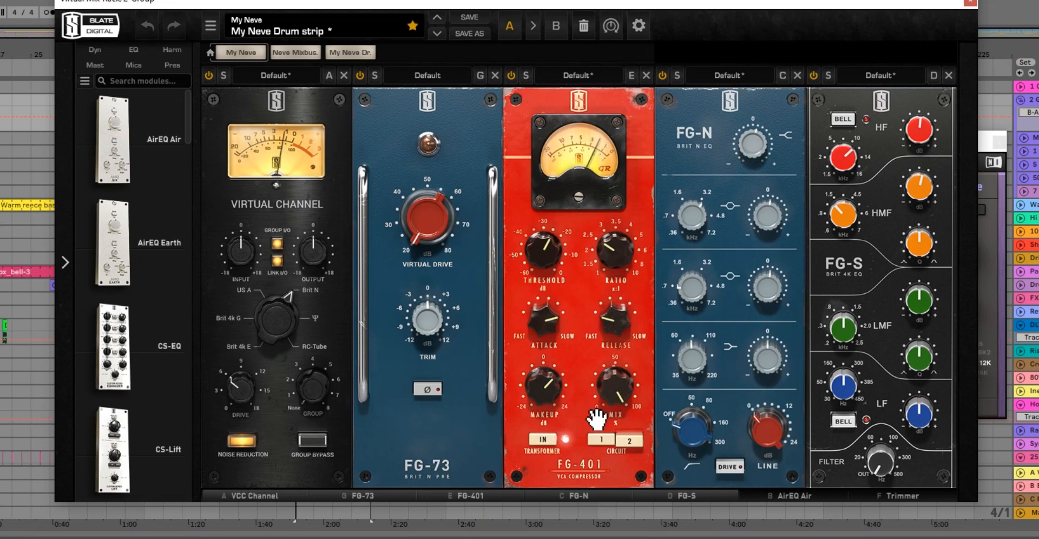
{"action": "mouse_move", "coordinate": [587, 285]}
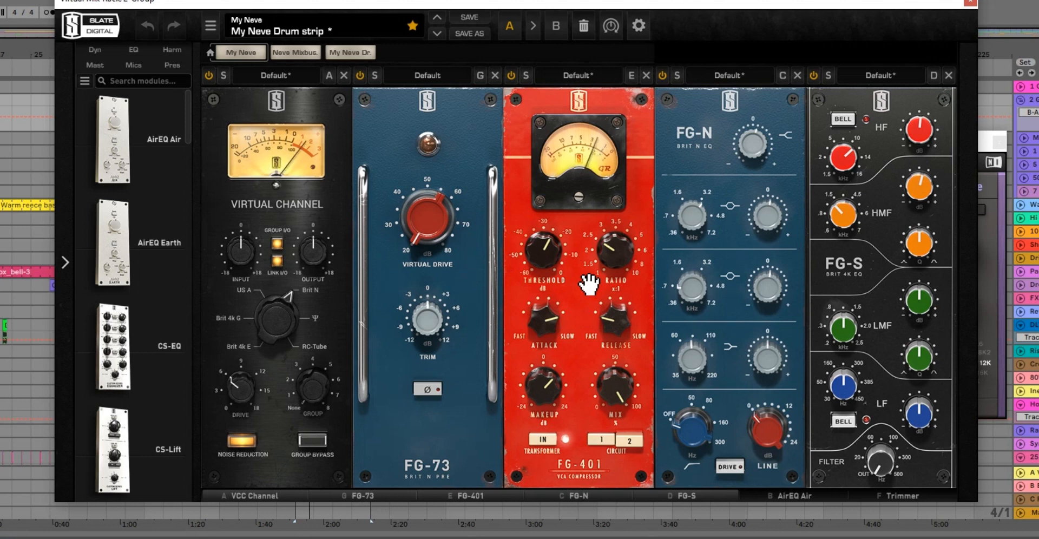
{"action": "mouse_move", "coordinate": [609, 199]}
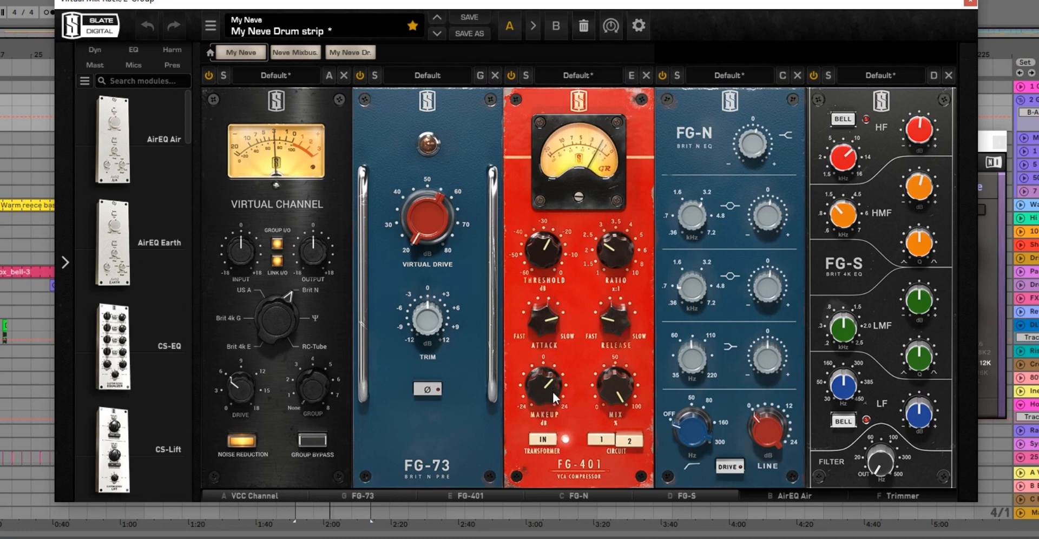
{"action": "mouse_move", "coordinate": [563, 385]}
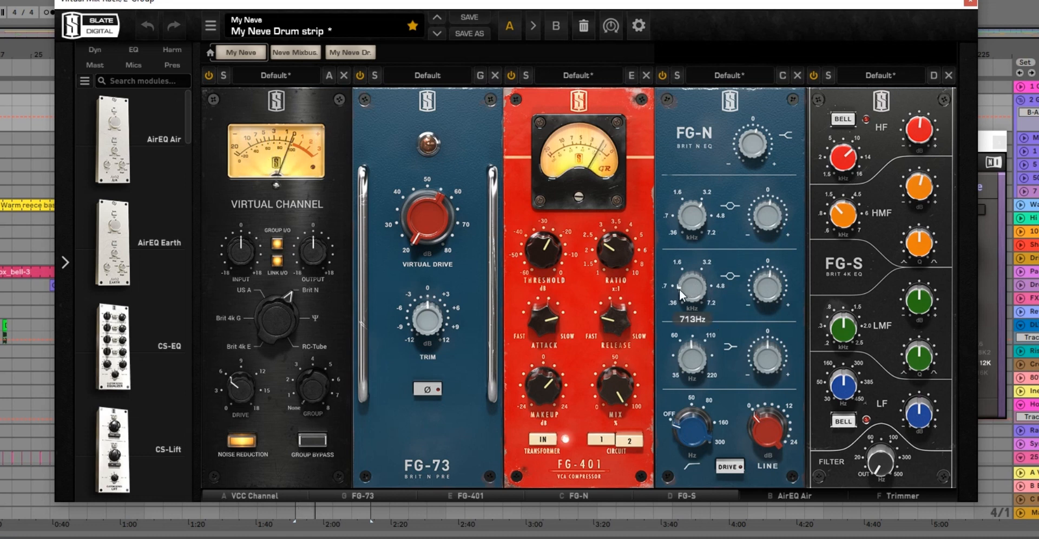
{"action": "mouse_move", "coordinate": [803, 291]}
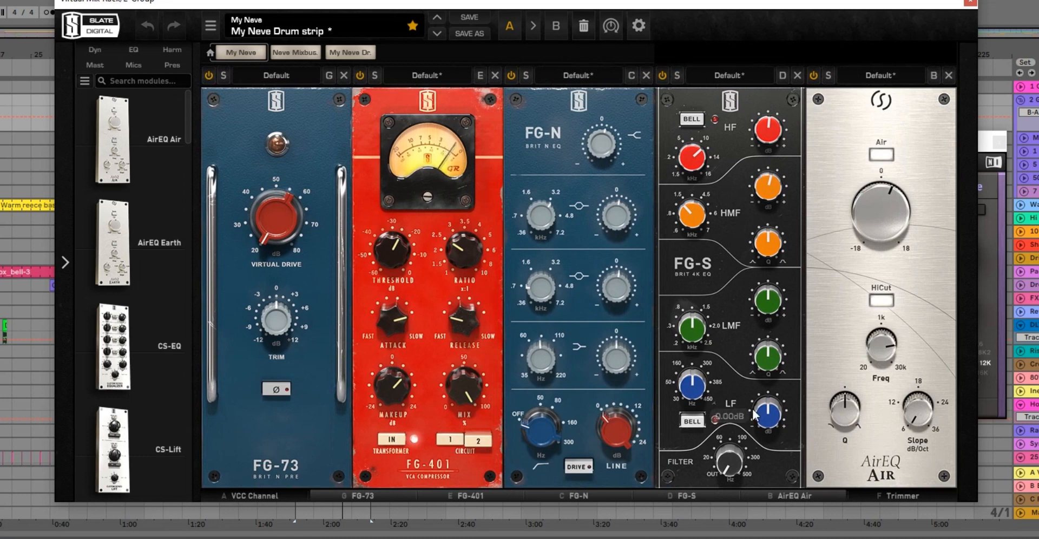
{"action": "mouse_move", "coordinate": [732, 309]}
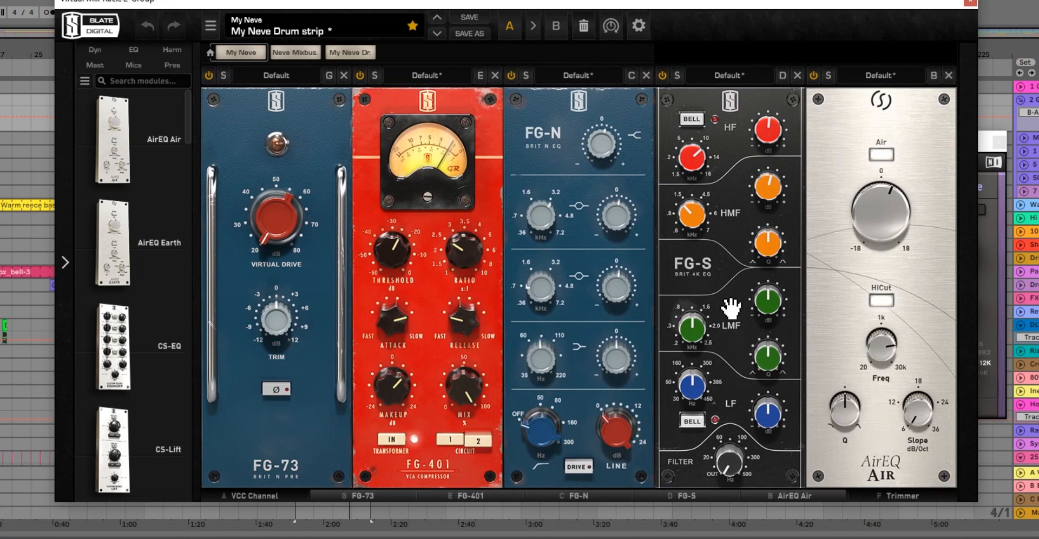
{"action": "mouse_move", "coordinate": [767, 128]}
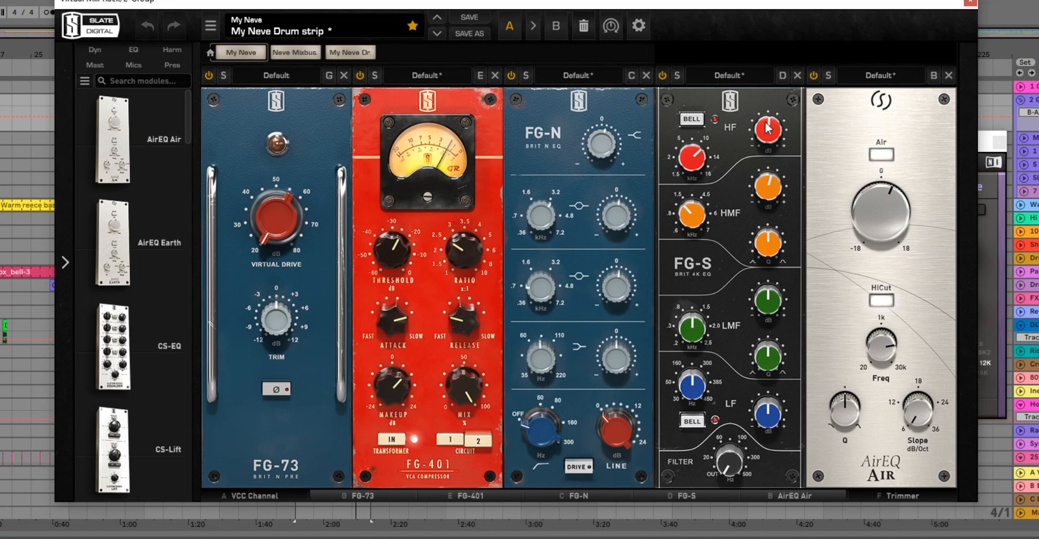
{"action": "mouse_move", "coordinate": [755, 192]}
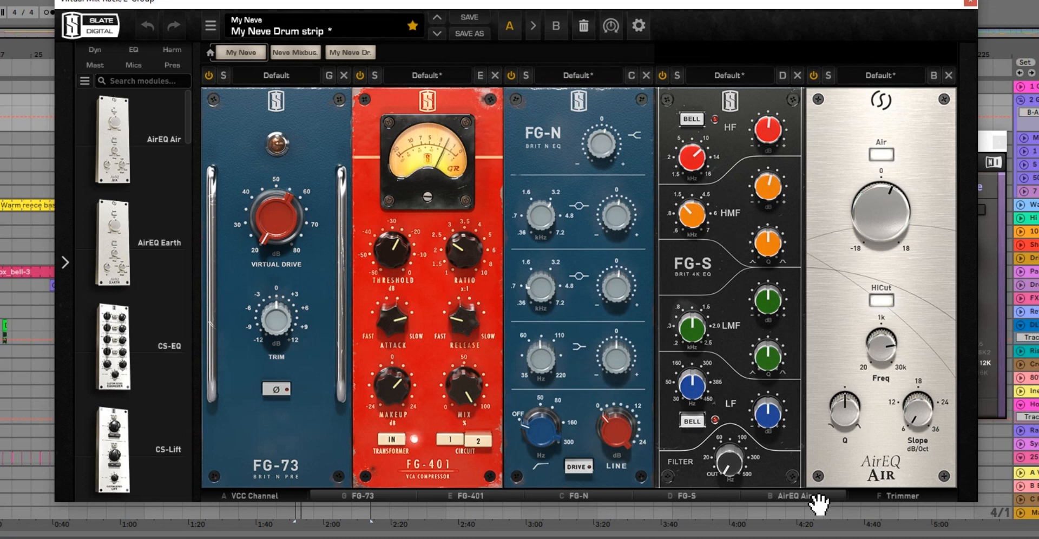
{"action": "mouse_move", "coordinate": [924, 521]}
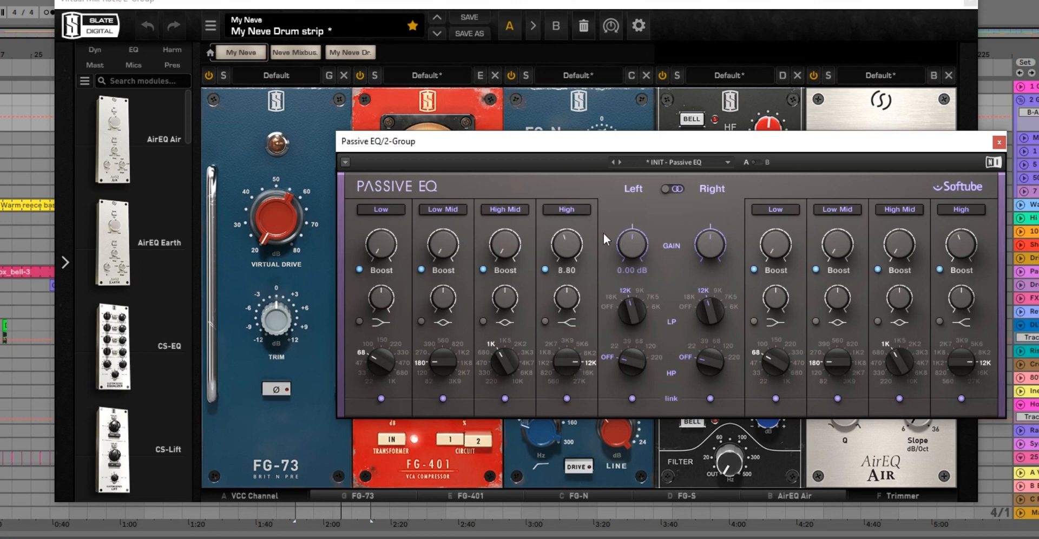
Step: Open the Passive EQ device window on the 2-Group drum bus
{"action": "left_click", "coordinate": [998, 141]}
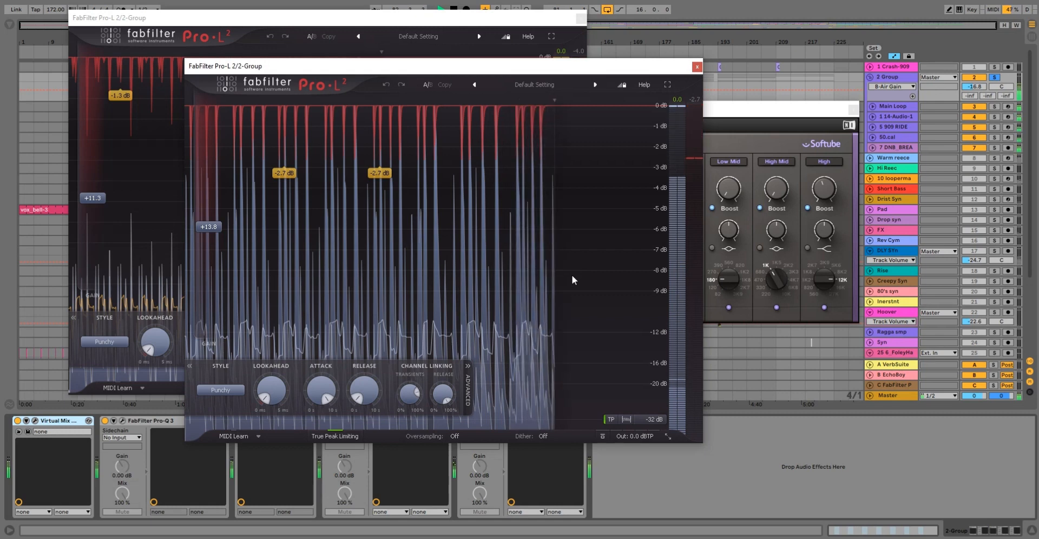
Step: Close the front and remaining FabFilter Pro-L 2 limiter windows
{"action": "left_click", "coordinate": [582, 18]}
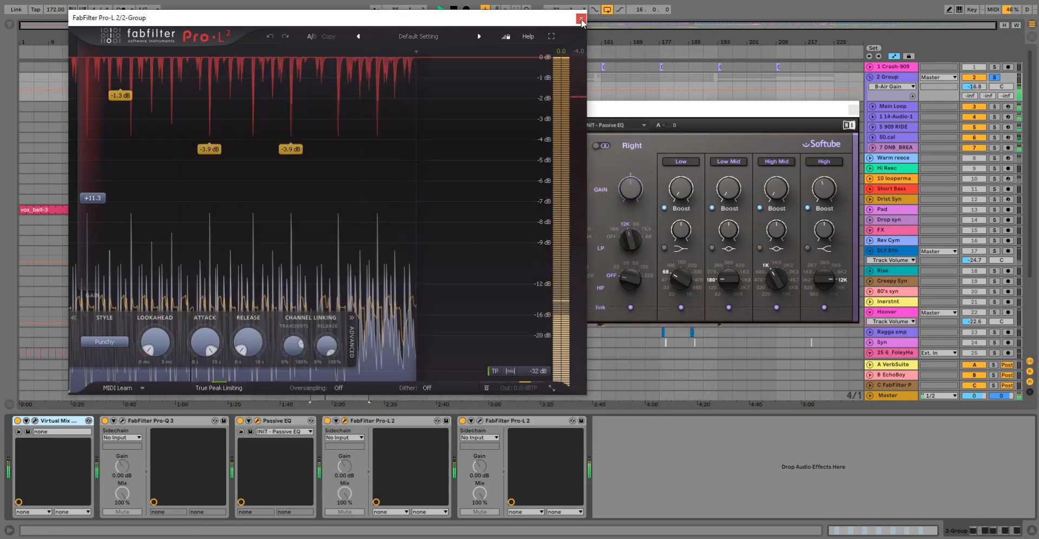
{"action": "left_click", "coordinate": [581, 18]}
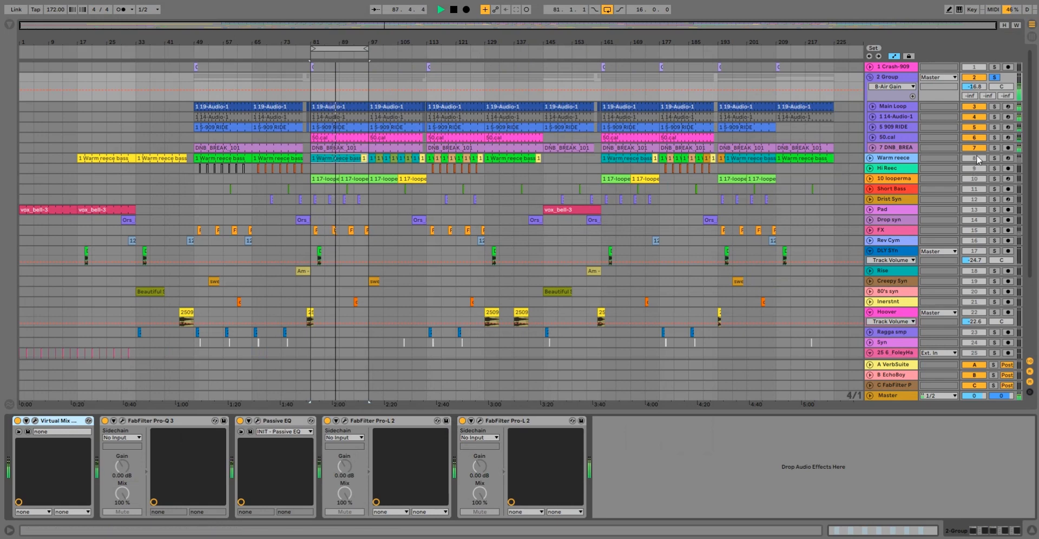
Step: Select the Warm reece bass track and open its clip's MIDI notes
{"action": "left_click", "coordinate": [994, 157]}
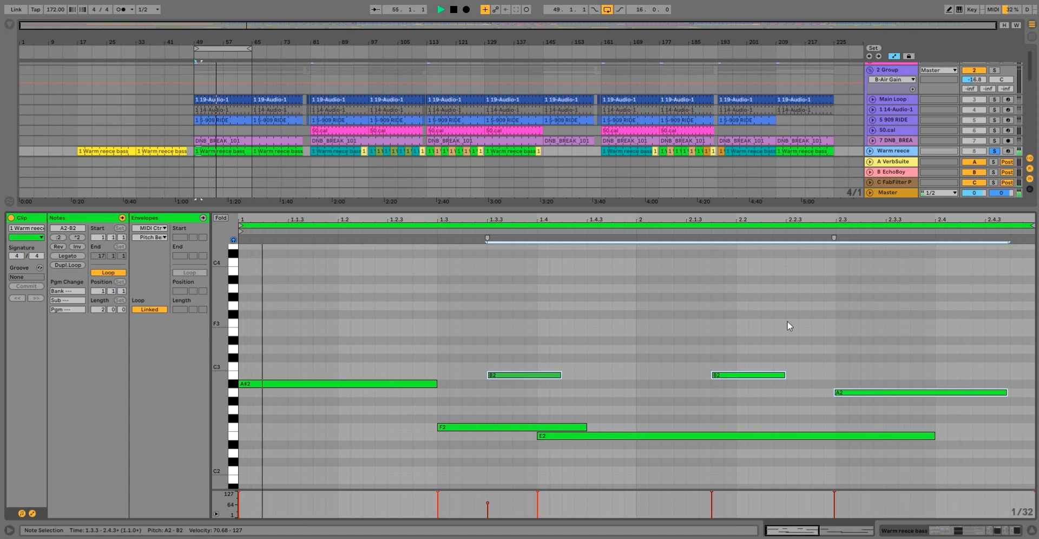
{"action": "left_click", "coordinate": [440, 9]}
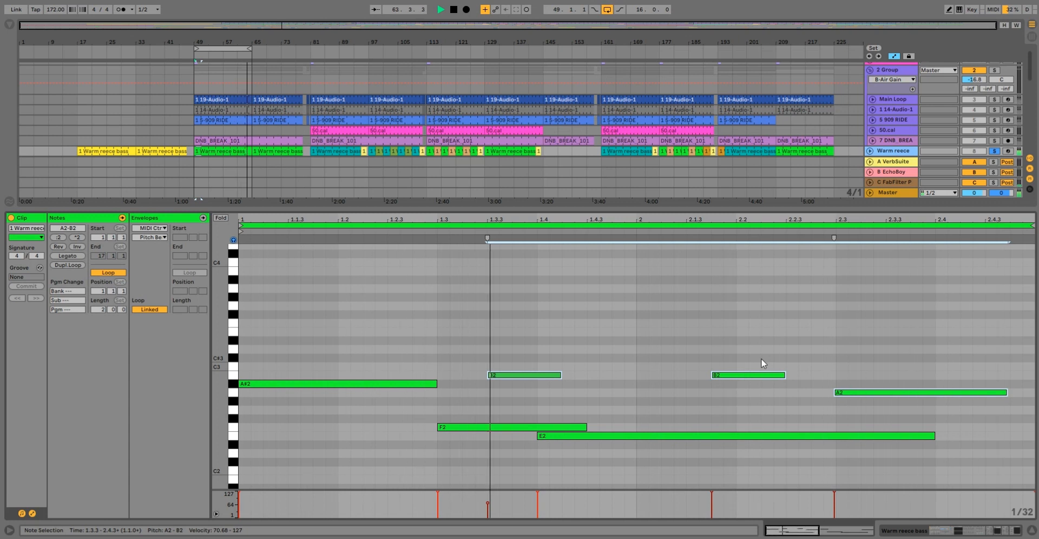
{"action": "left_click", "coordinate": [523, 374]}
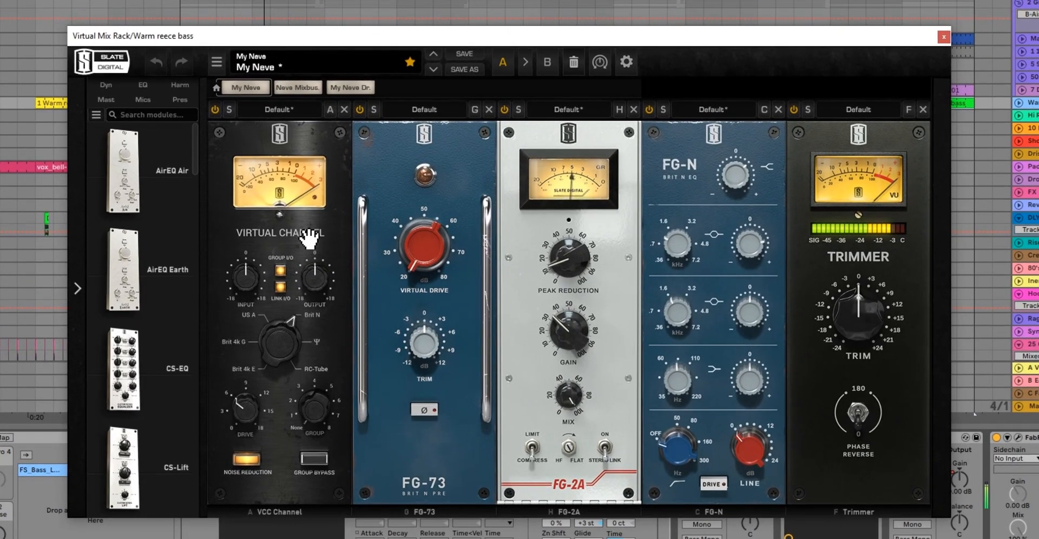
{"action": "mouse_move", "coordinate": [317, 325]}
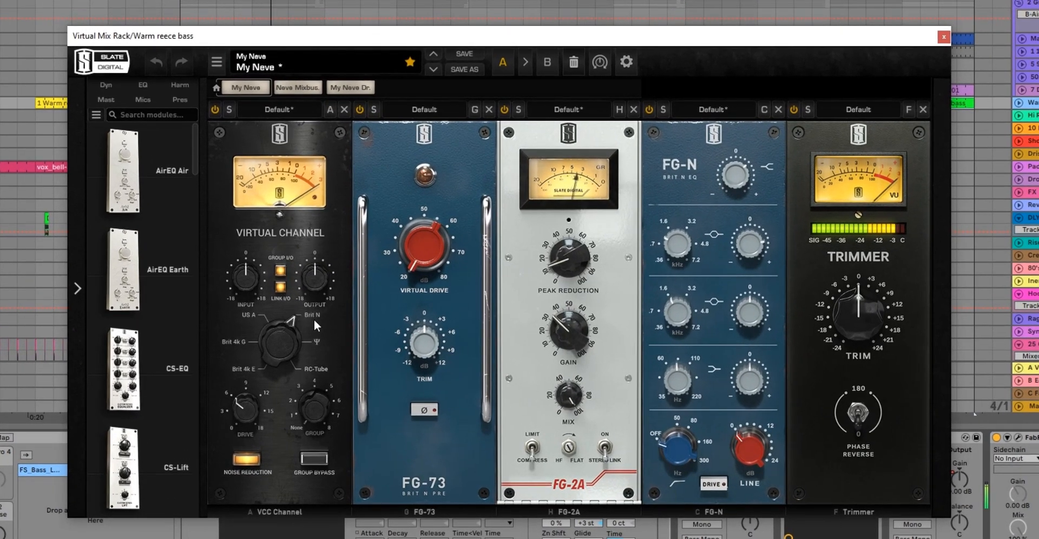
{"action": "mouse_move", "coordinate": [324, 219]}
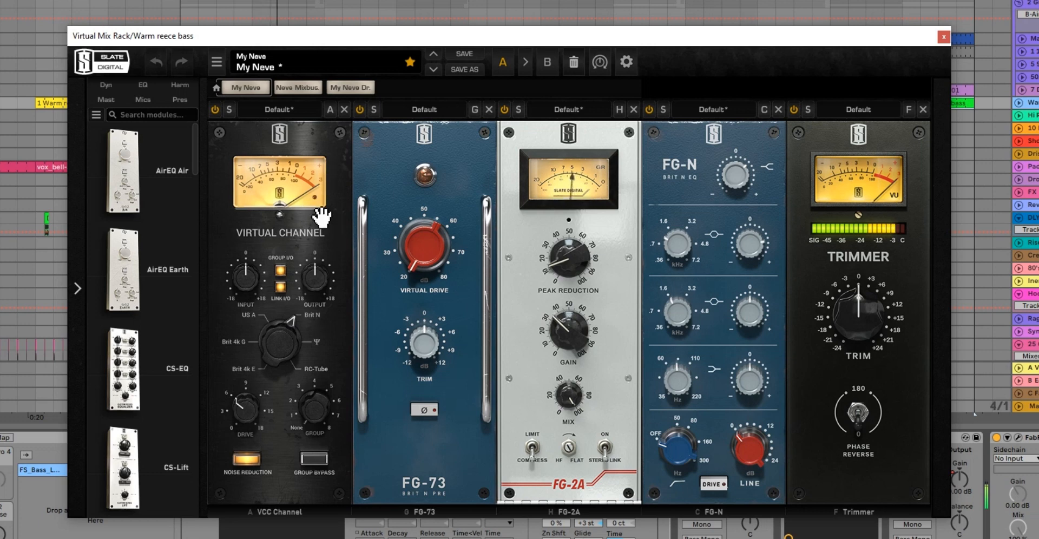
{"action": "mouse_move", "coordinate": [449, 215]}
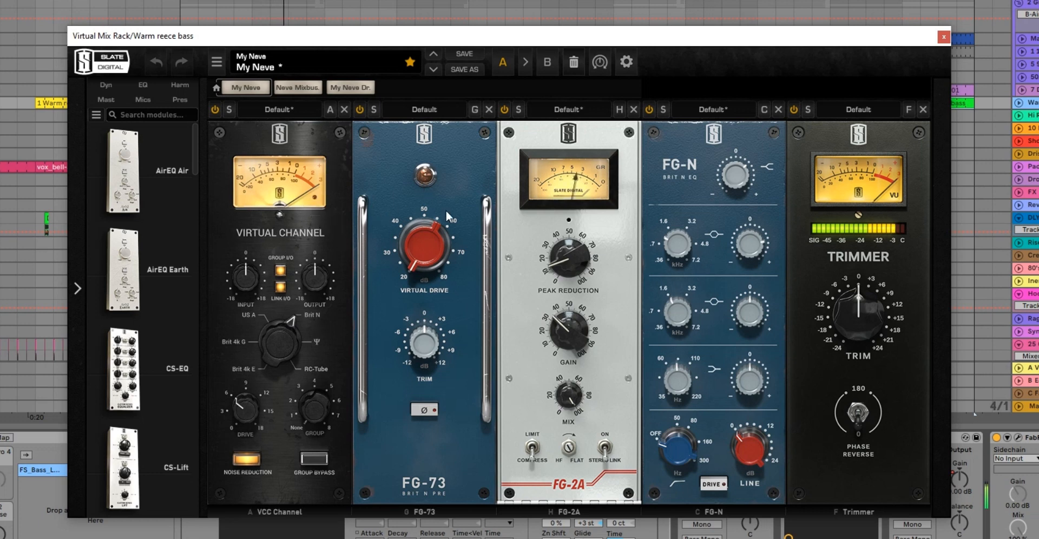
{"action": "mouse_move", "coordinate": [426, 300]}
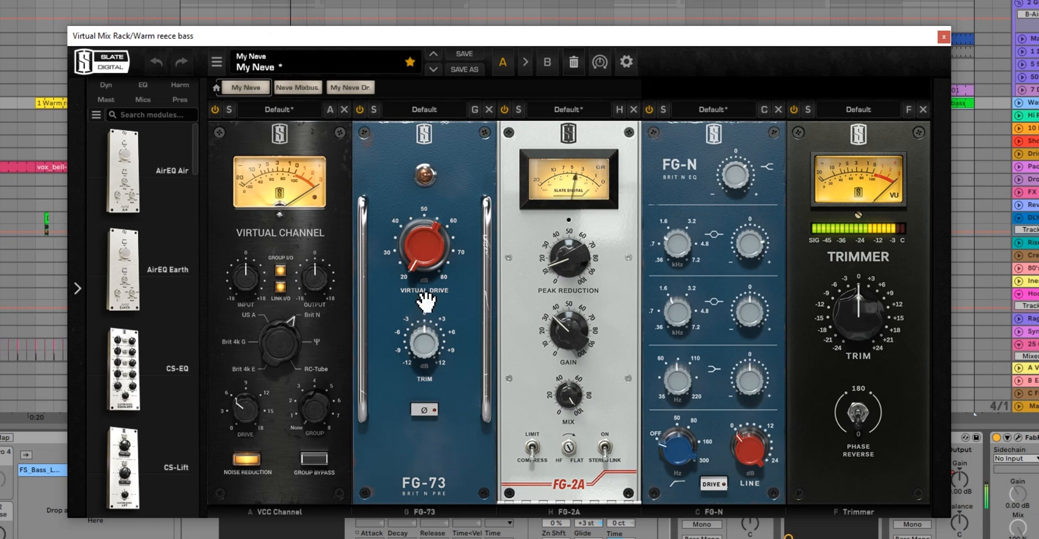
{"action": "mouse_move", "coordinate": [610, 281]}
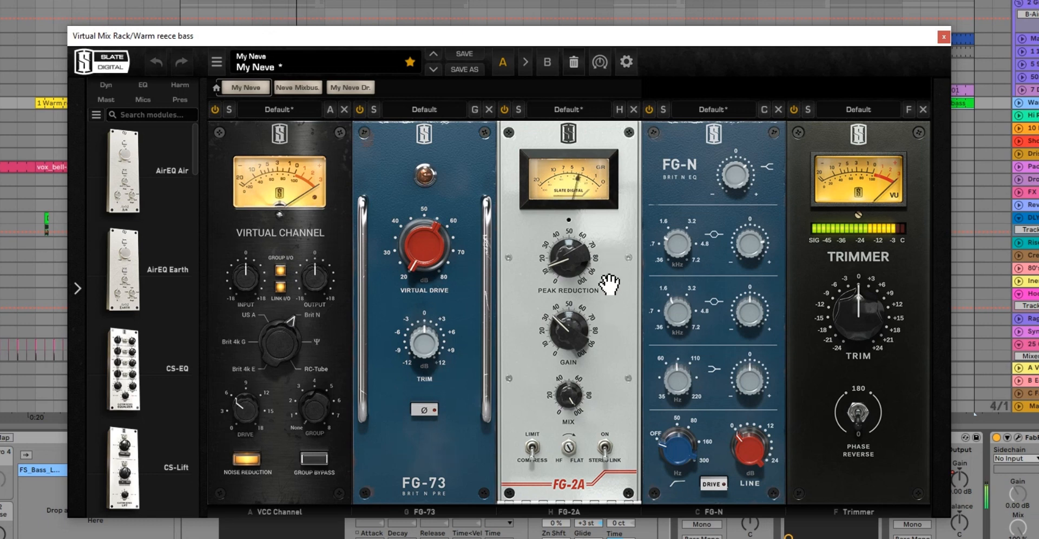
{"action": "mouse_move", "coordinate": [599, 421]}
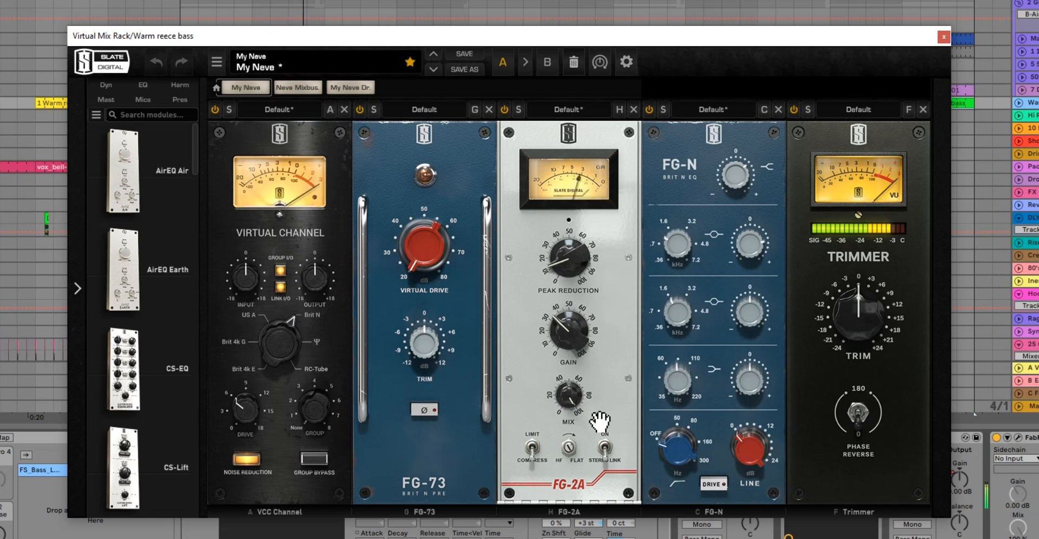
{"action": "mouse_move", "coordinate": [761, 232]}
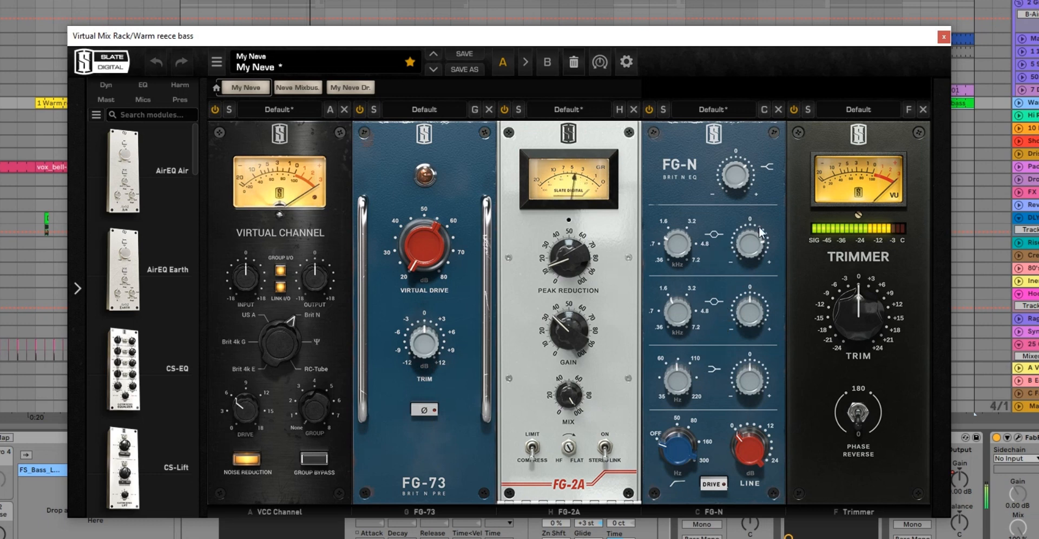
{"action": "mouse_move", "coordinate": [750, 248]}
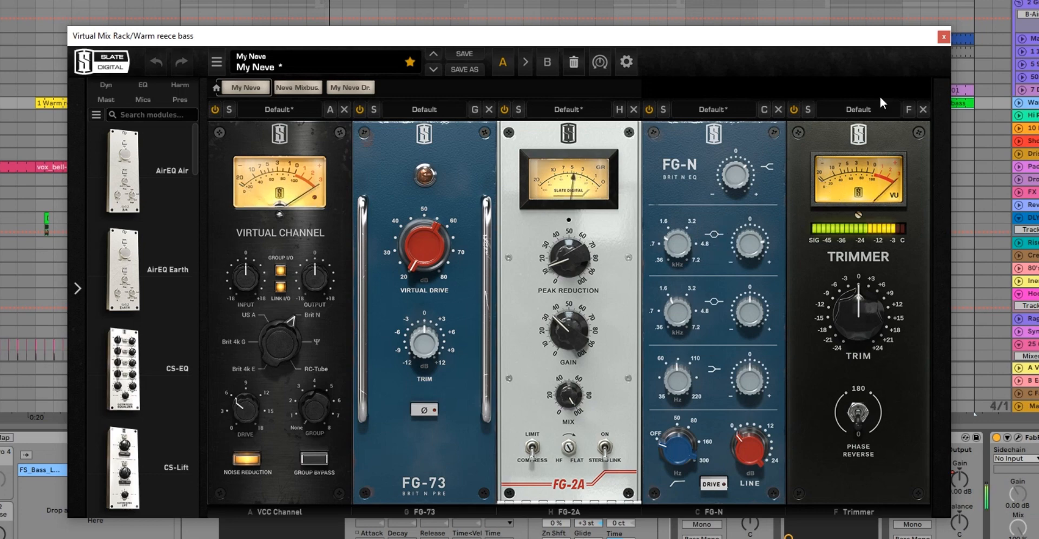
Step: Close the bass channel strip and Pro-Q 3 equaliser windows on Warm reece bass
{"action": "left_click", "coordinate": [941, 36]}
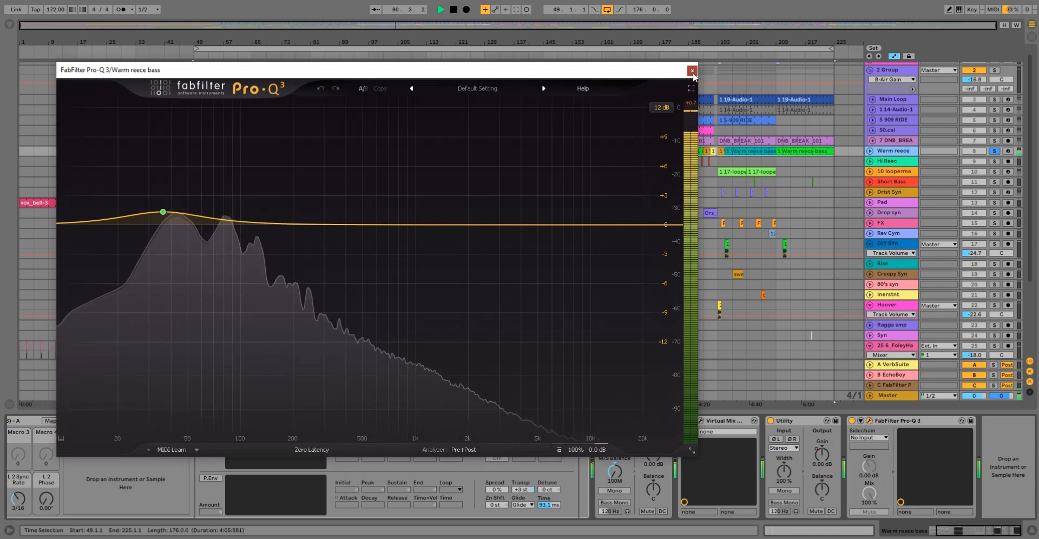
{"action": "left_click", "coordinate": [690, 71]}
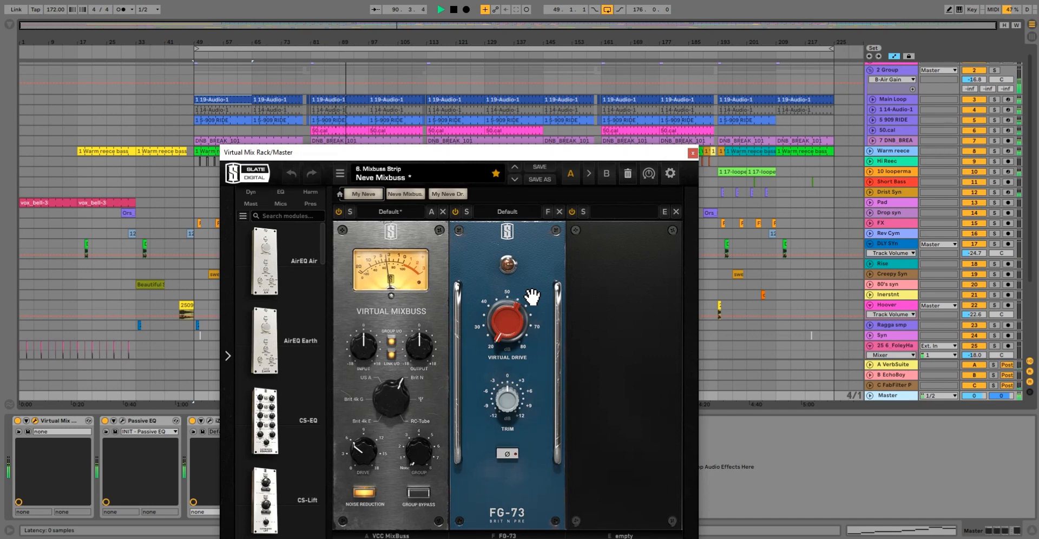
{"action": "mouse_move", "coordinate": [387, 376]}
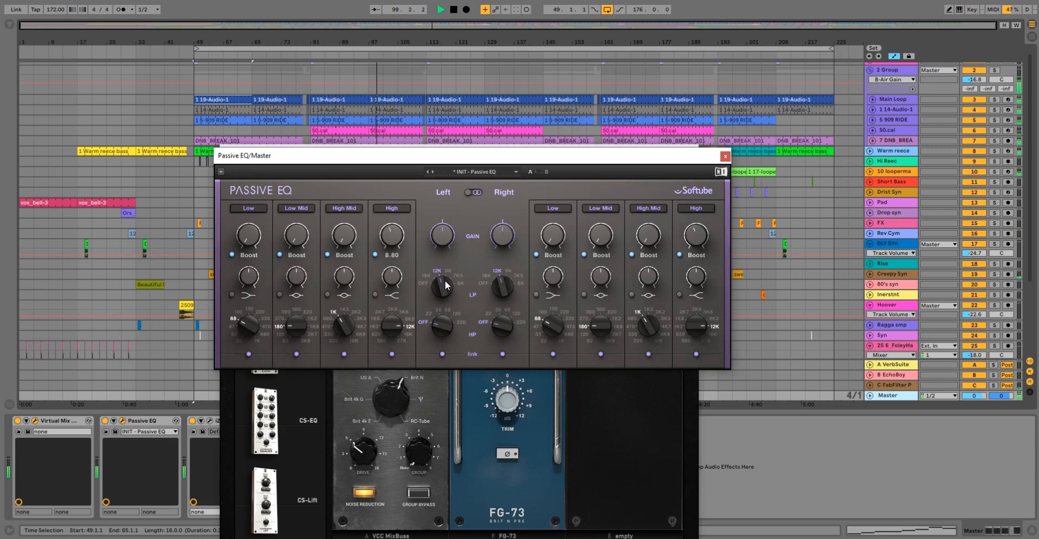
Step: Close the master's Passive EQ and Neve mixbuss strip plugin windows
{"action": "left_click", "coordinate": [723, 157]}
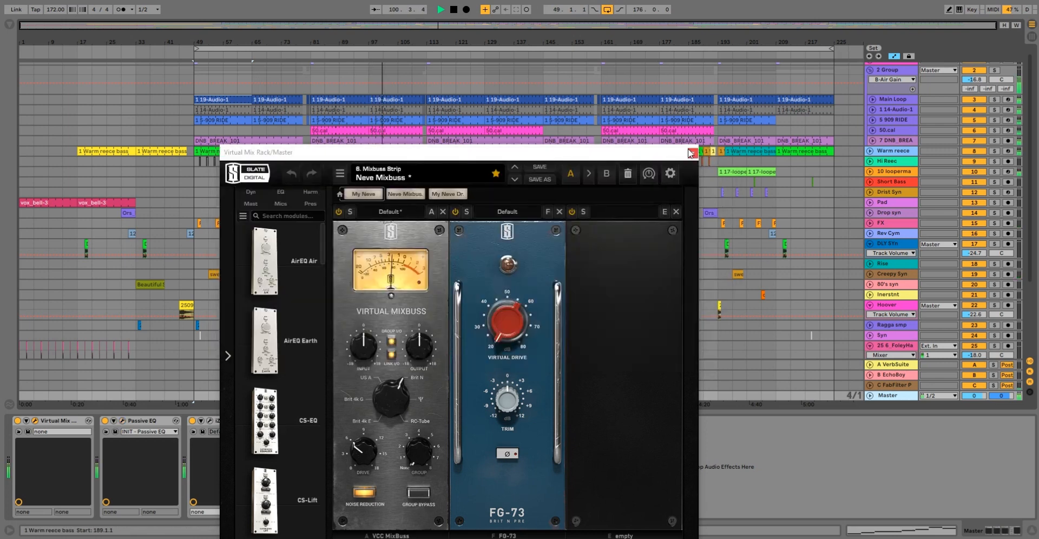
{"action": "left_click", "coordinate": [689, 153]}
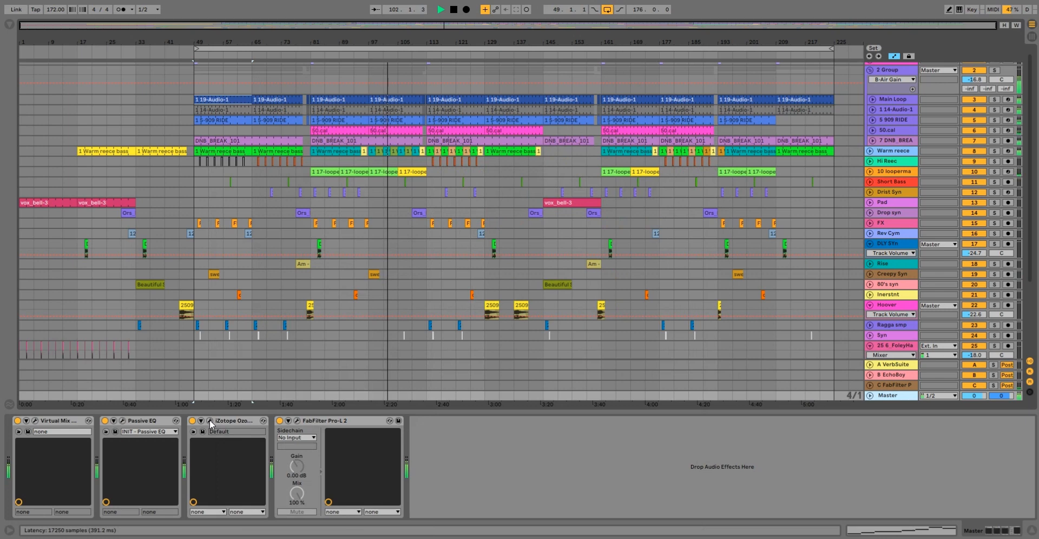
{"action": "left_click", "coordinate": [201, 424]}
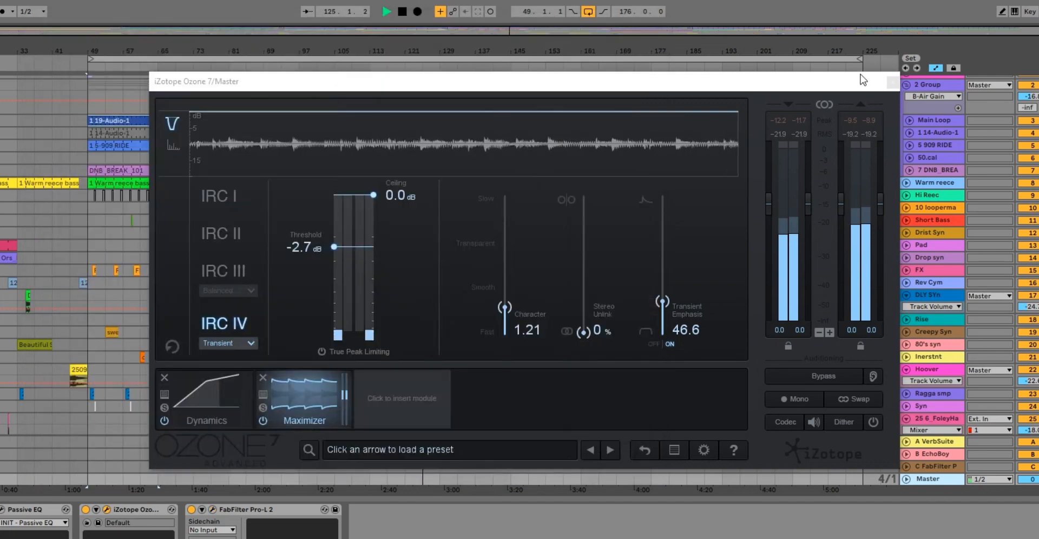
{"action": "left_click", "coordinate": [890, 81]}
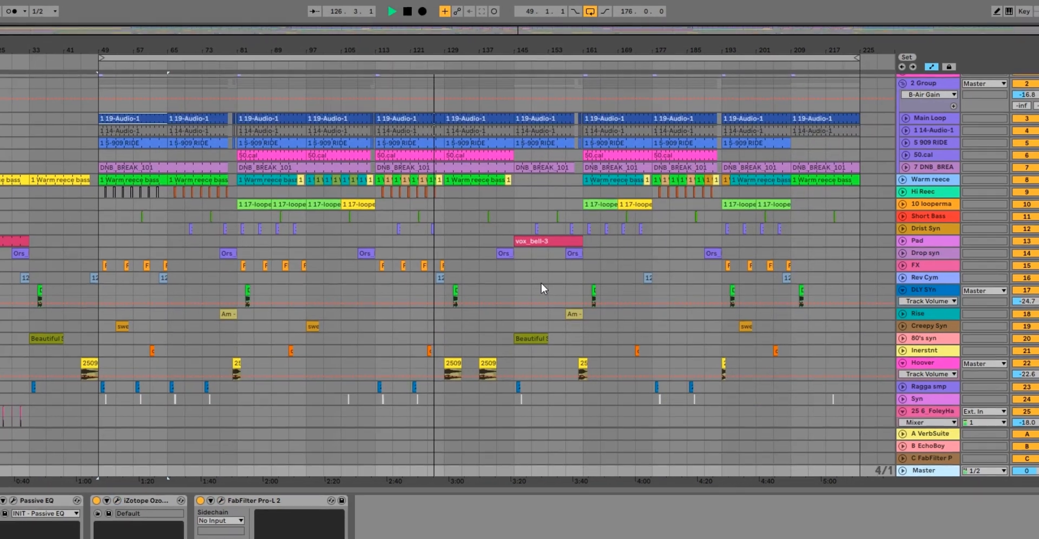